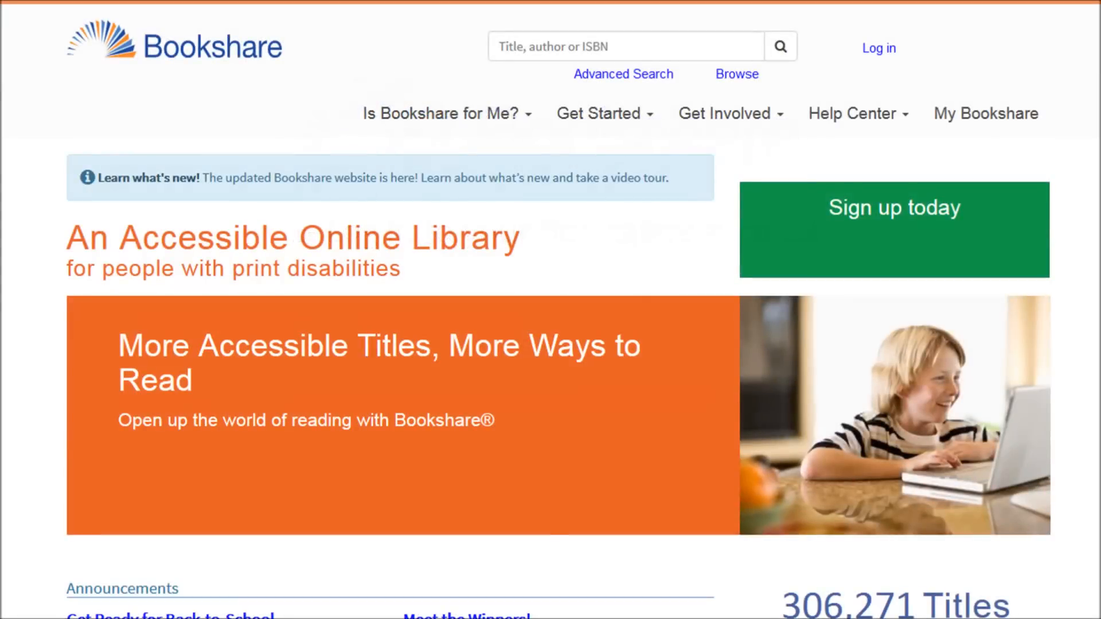
- Log in to the Bookshare library account with email and password
{"action": "left_click", "coordinate": [877, 48]}
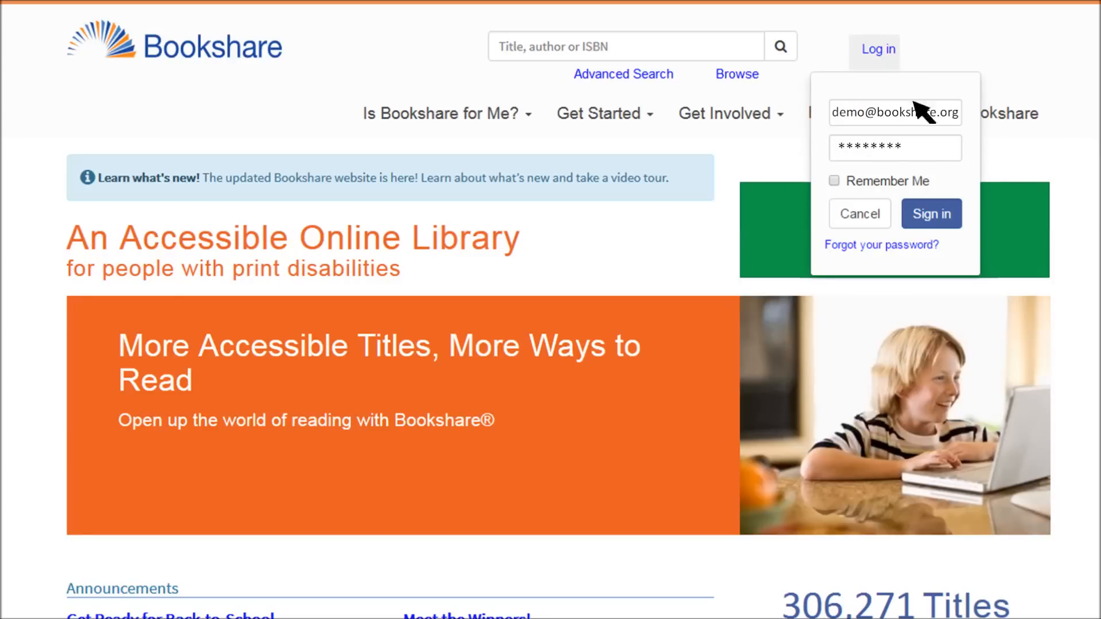
{"action": "left_click", "coordinate": [932, 214]}
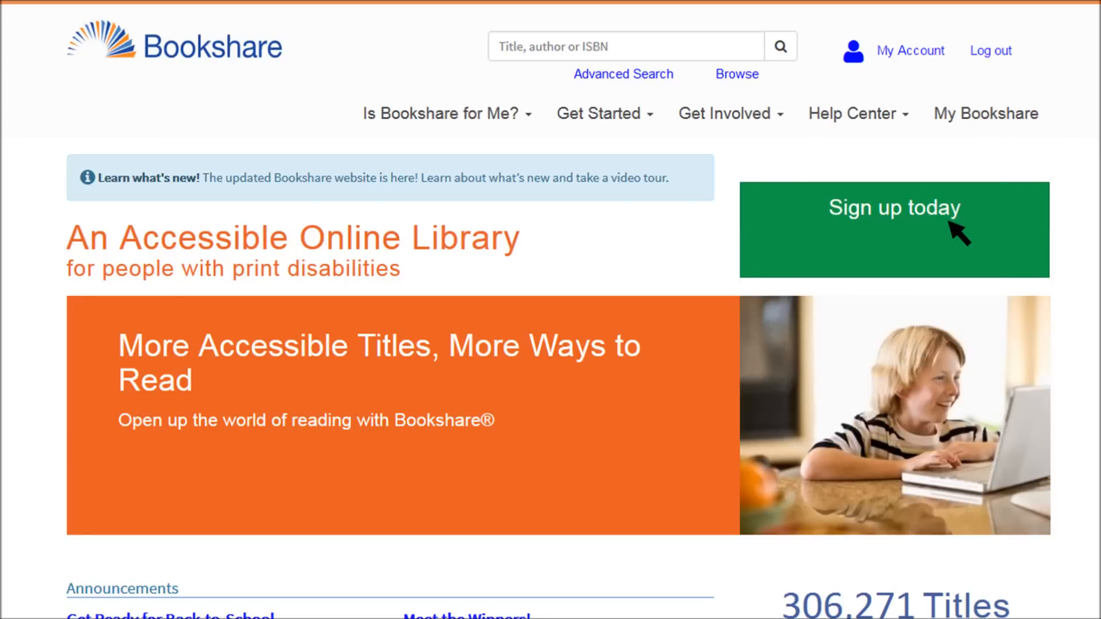
- Search the library for 'The Rocket Boys of NIH'
{"action": "type", "text": "The Rocket Boys of NIH"}
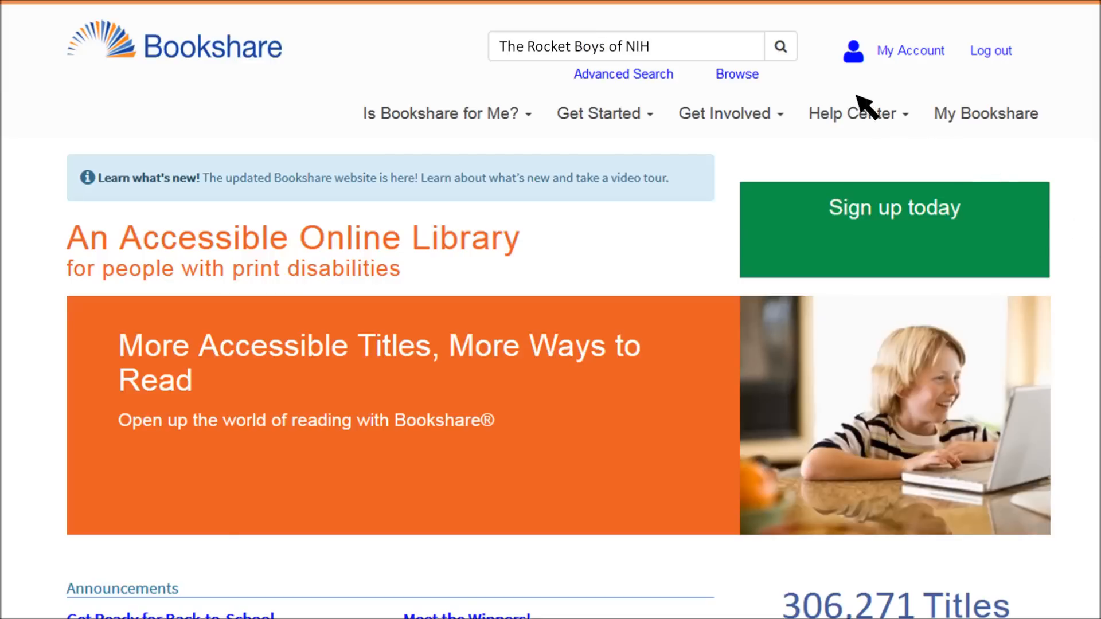
{"action": "left_click", "coordinate": [780, 47]}
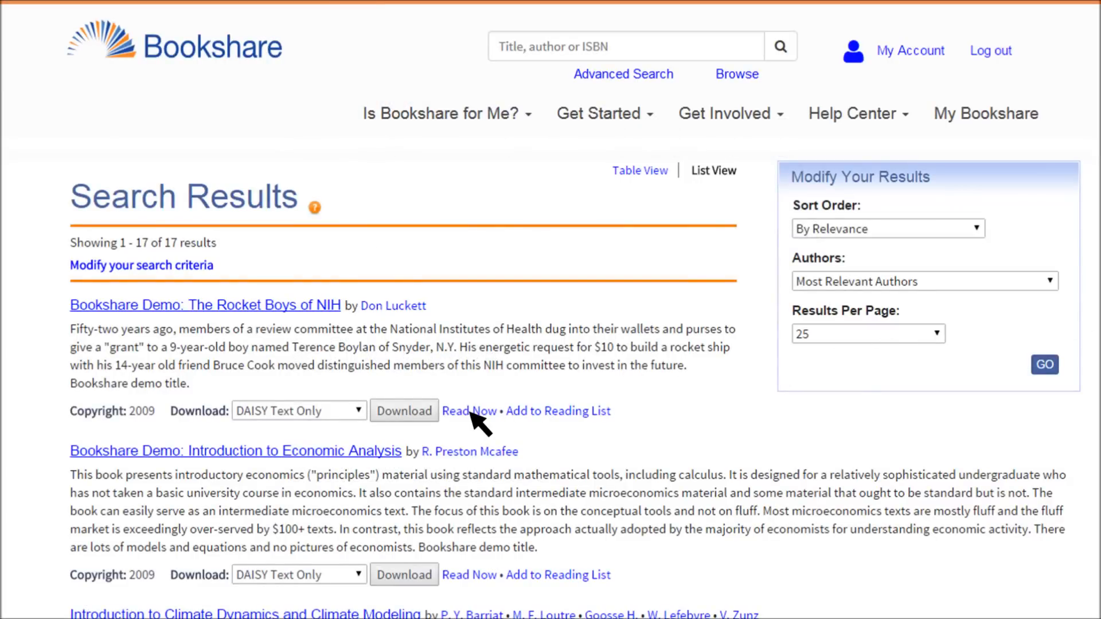
- Read The Rocket Boys of NIH online, install the text-to-speech extension, and start read-aloud
{"action": "left_click", "coordinate": [469, 411]}
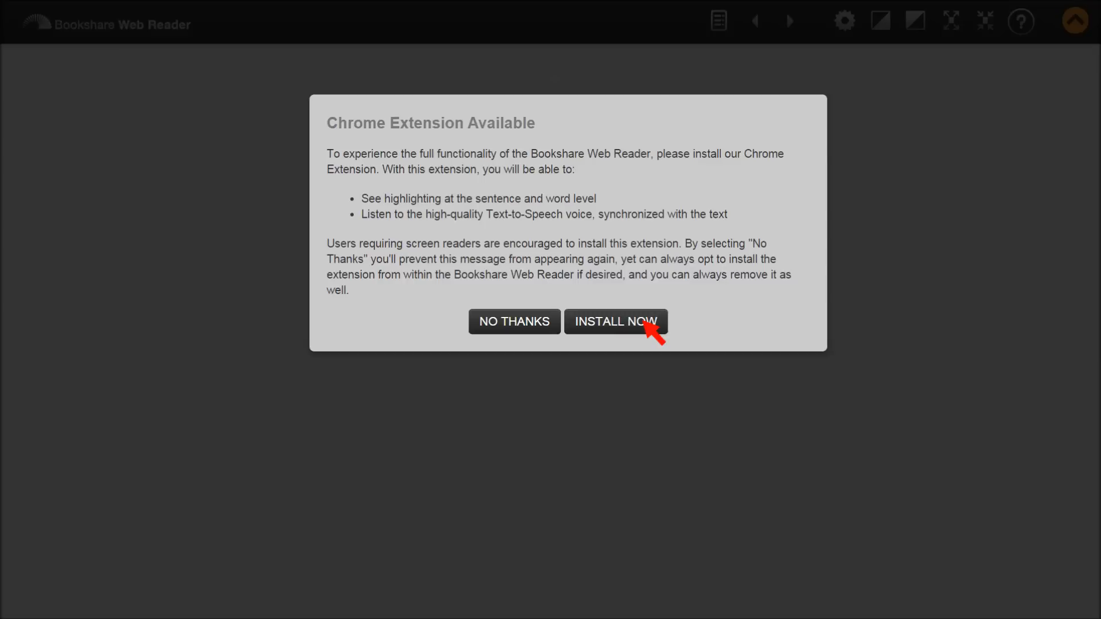
{"action": "left_click", "coordinate": [615, 321]}
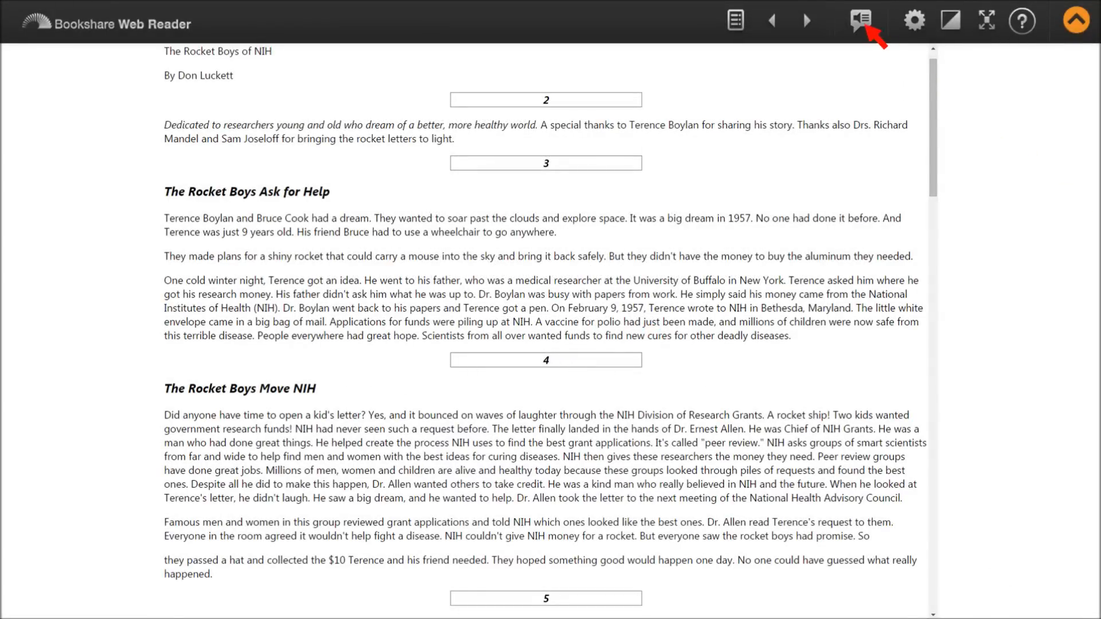
{"action": "left_click", "coordinate": [861, 20]}
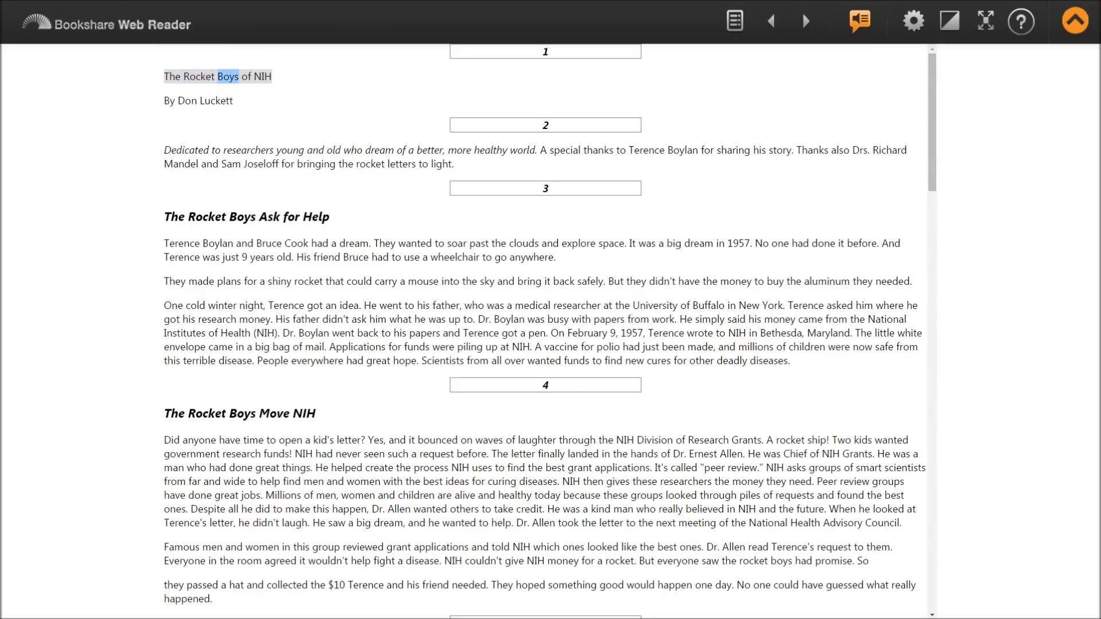